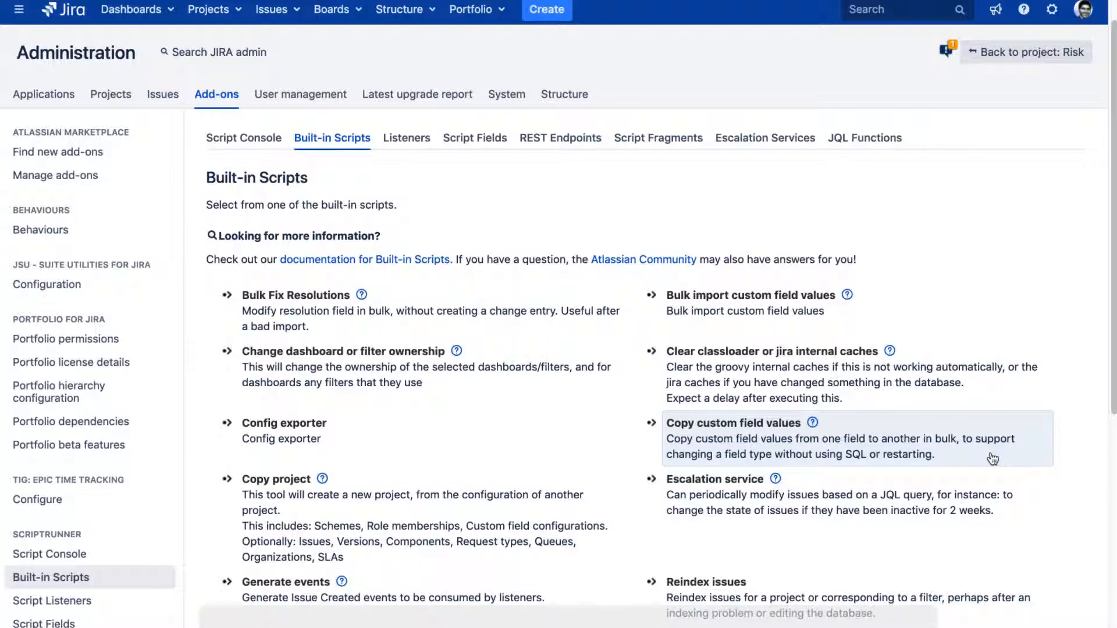
Open the 'Copy custom field values' built-in script form from the Built-in Scripts page
{"action": "left_click", "coordinate": [733, 423]}
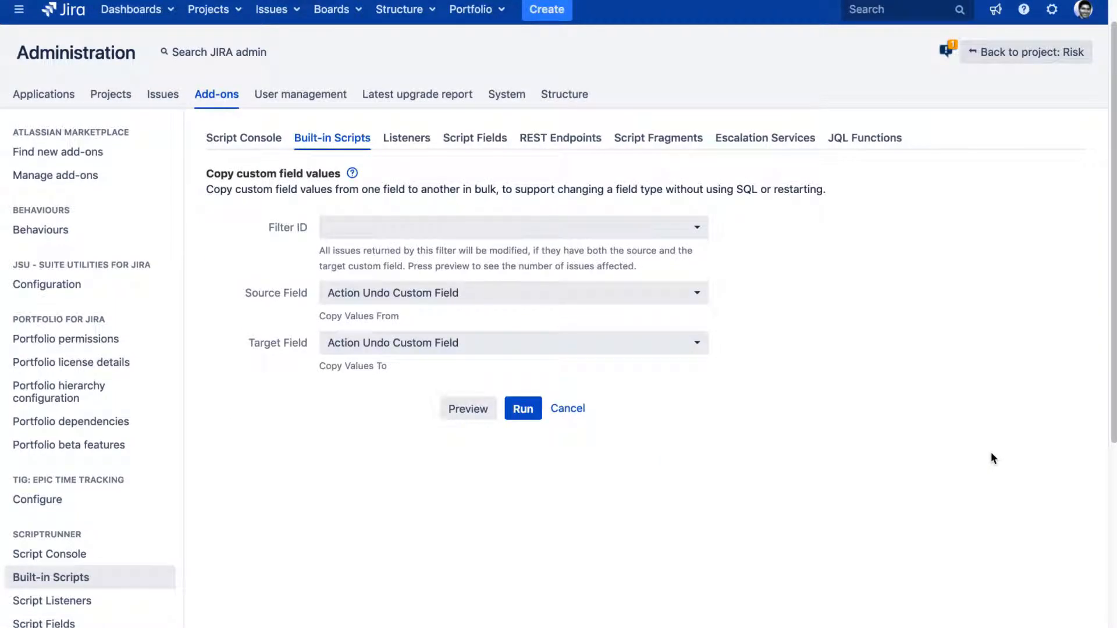
{"action": "mouse_move", "coordinate": [625, 281]}
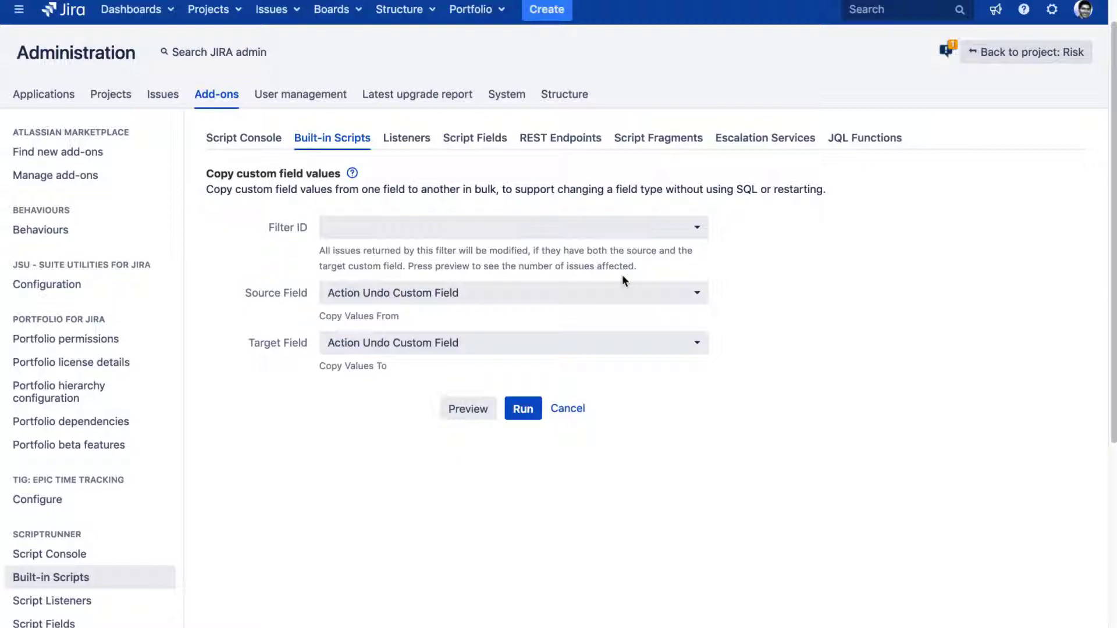
{"action": "mouse_move", "coordinate": [606, 318]}
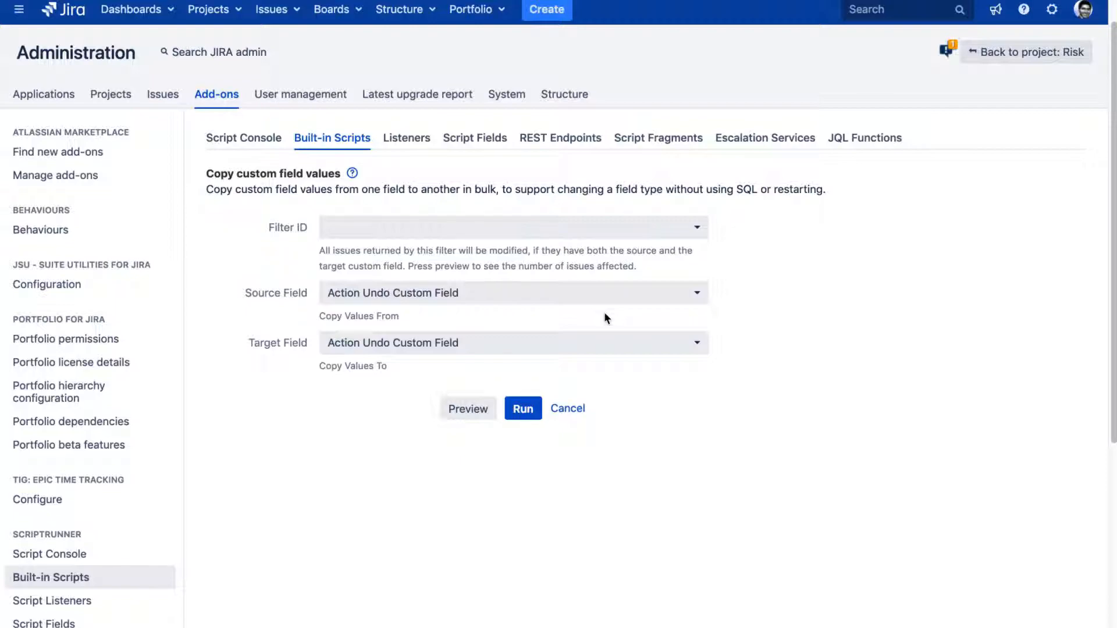
{"action": "mouse_move", "coordinate": [244, 171]}
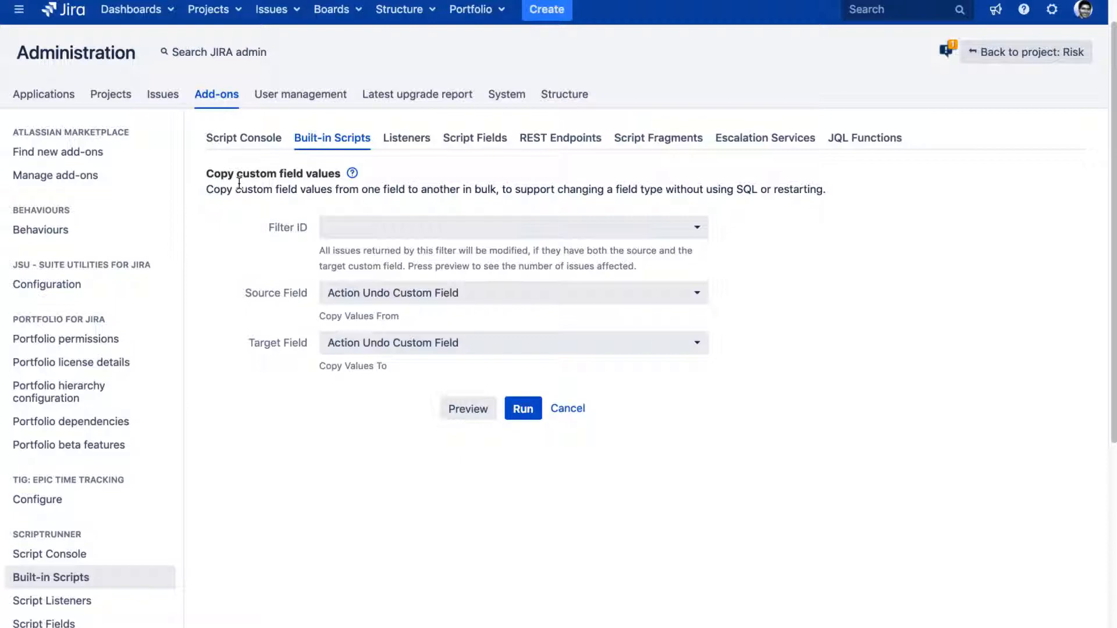
Set the filter to 'Move Impact values', source field Impact, and target field Analysis
{"action": "left_click", "coordinate": [513, 227]}
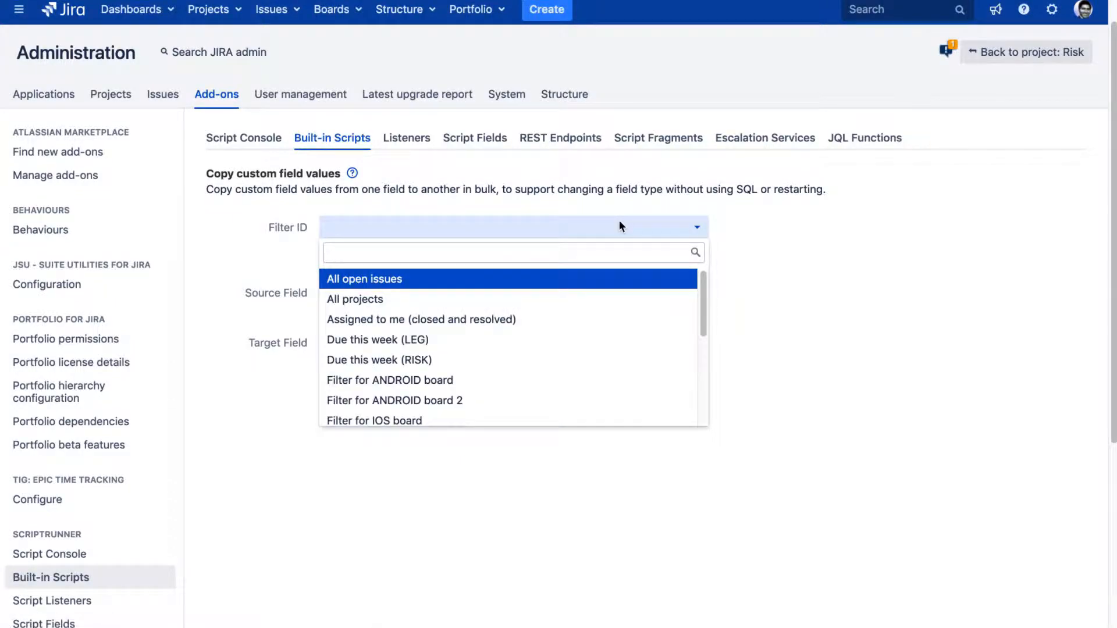
{"action": "type", "text": "im"}
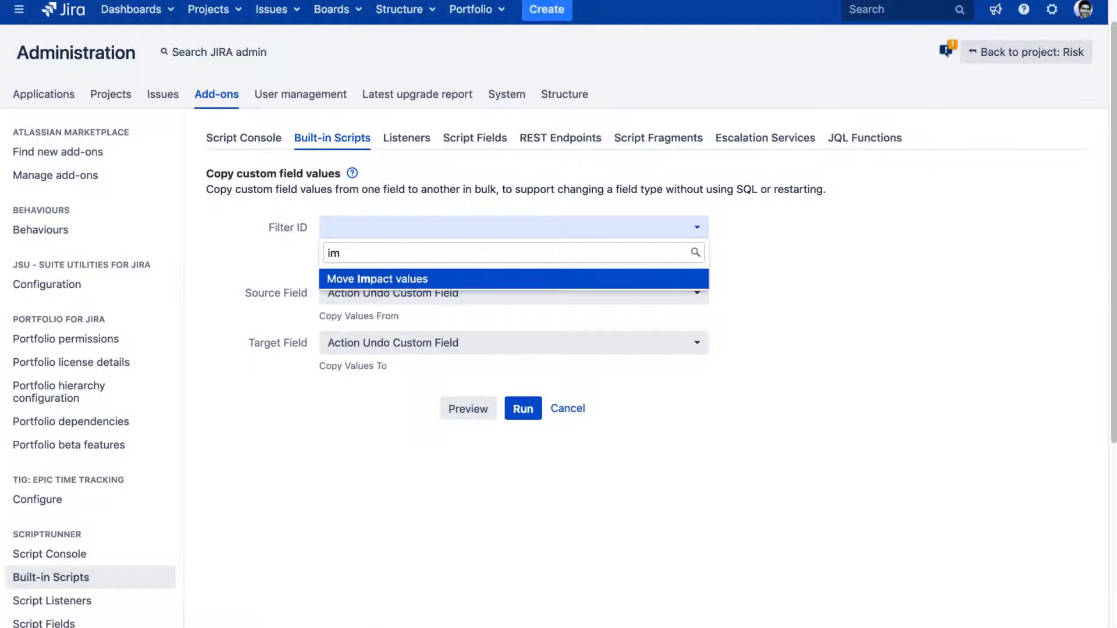
{"action": "left_click", "coordinate": [377, 278]}
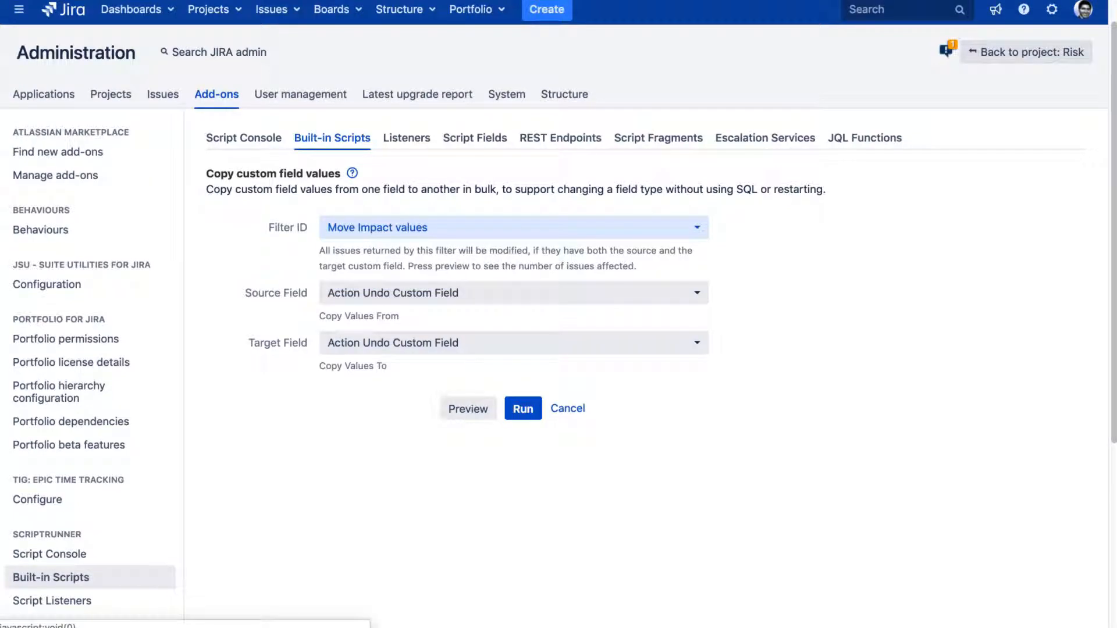
{"action": "mouse_move", "coordinate": [619, 226]}
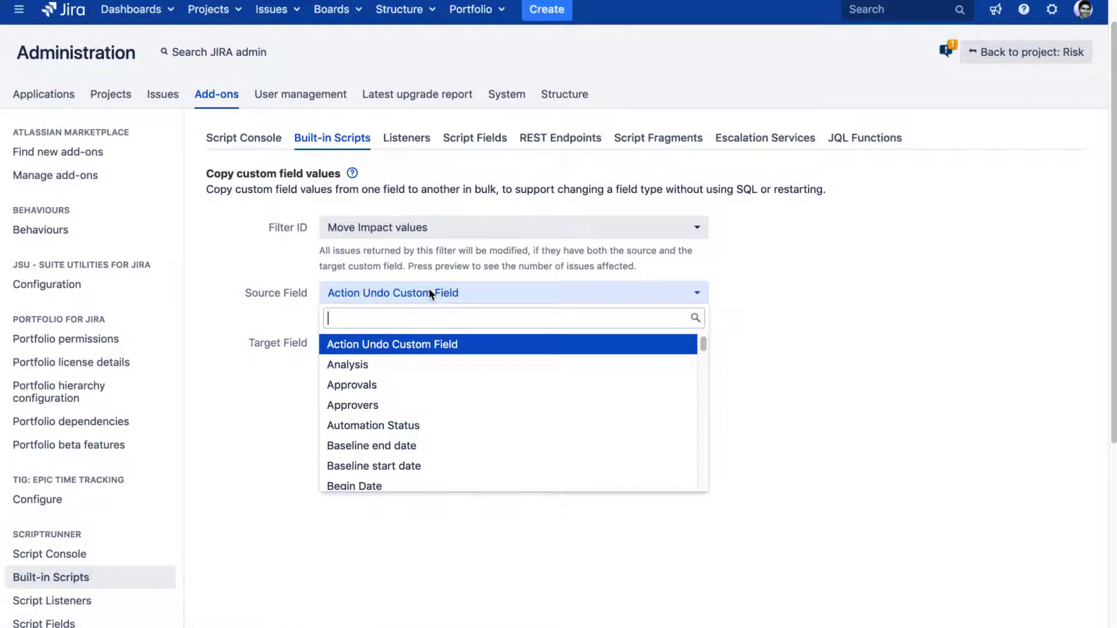
{"action": "type", "text": "im"}
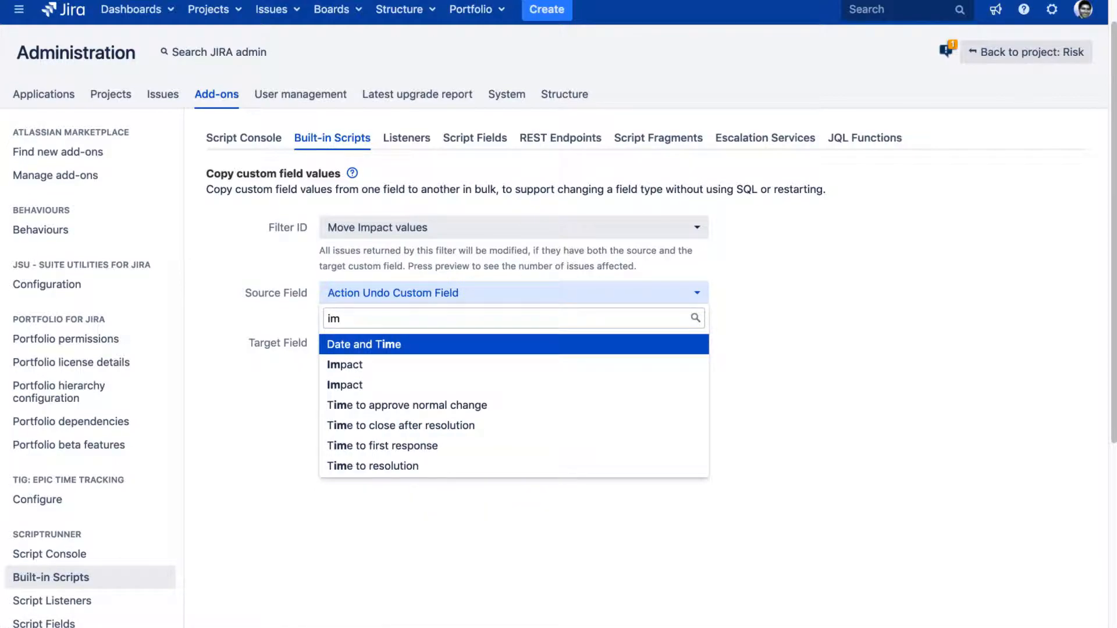
{"action": "left_click", "coordinate": [344, 365]}
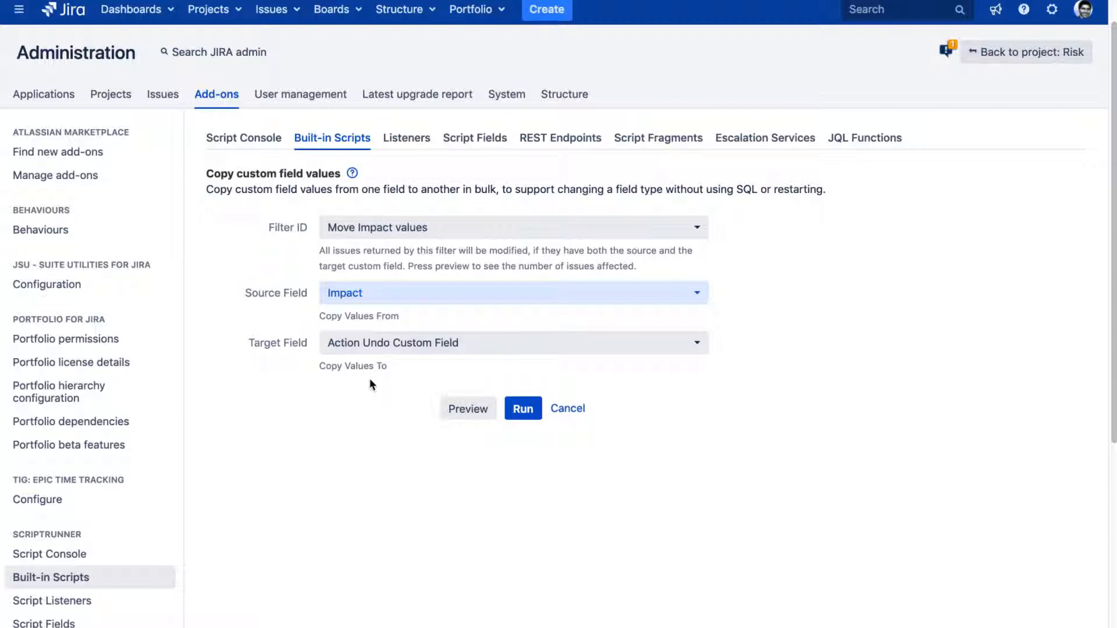
{"action": "left_click", "coordinate": [511, 343]}
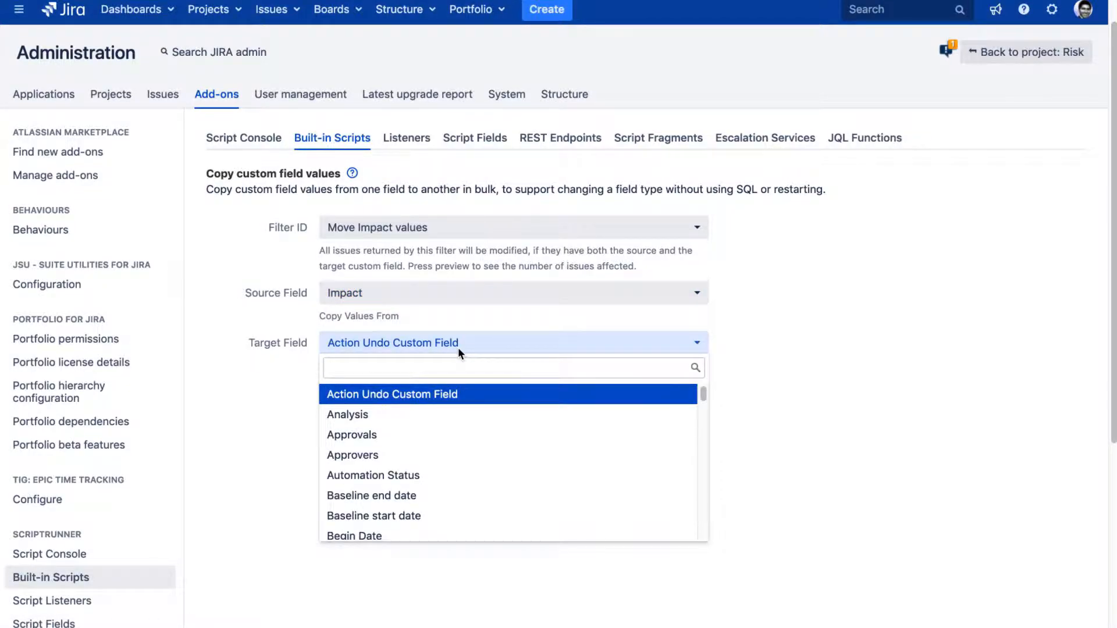
{"action": "left_click", "coordinate": [348, 415]}
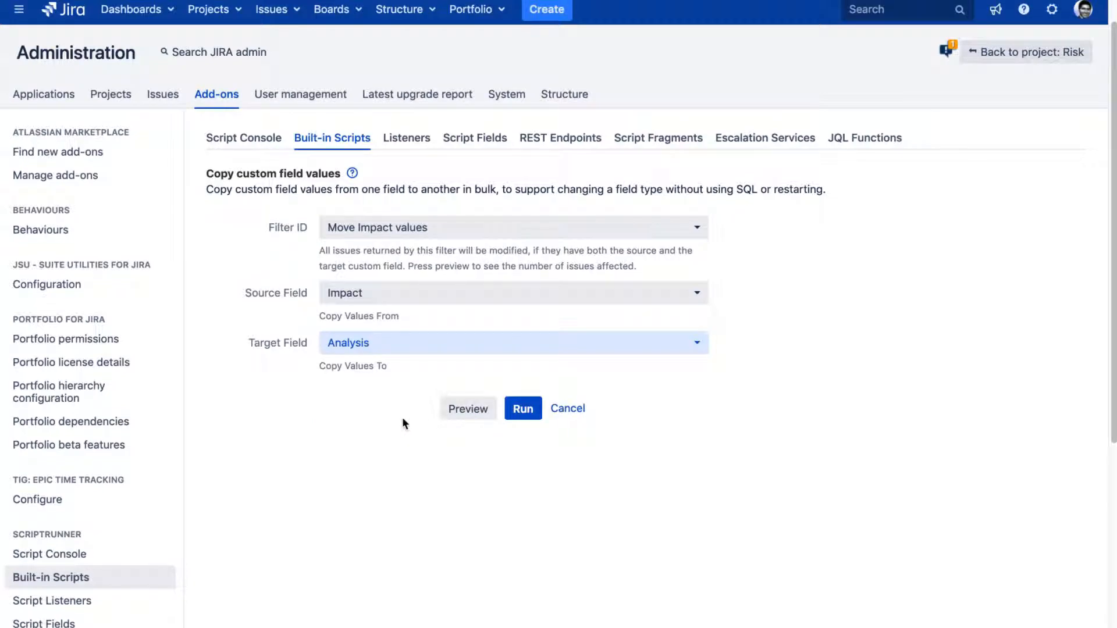
{"action": "mouse_move", "coordinate": [396, 396]}
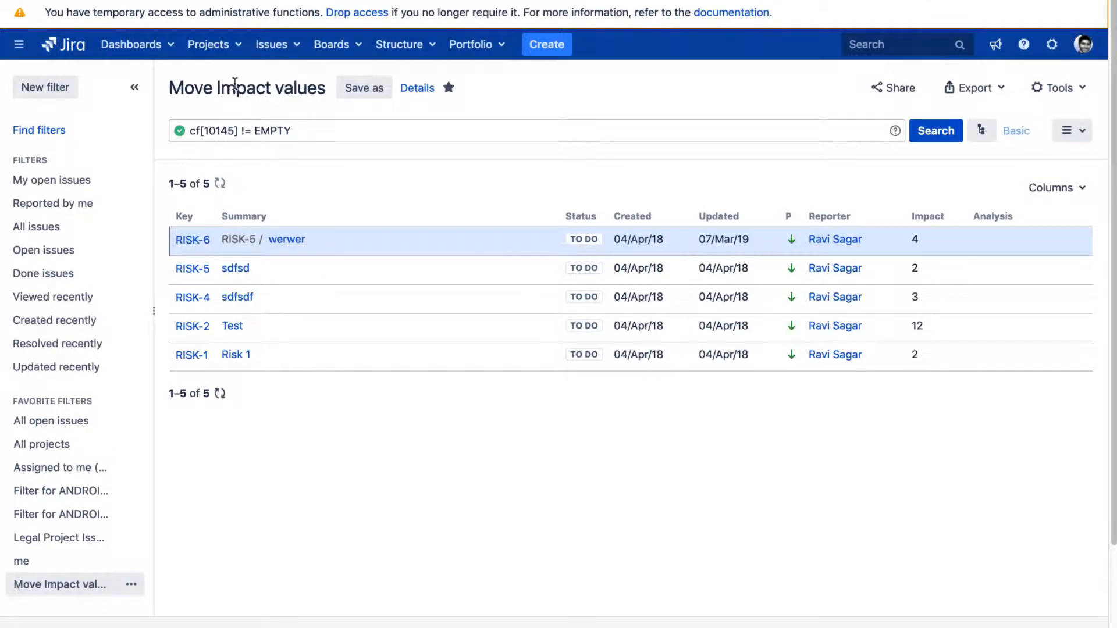
{"action": "mouse_move", "coordinate": [389, 273]}
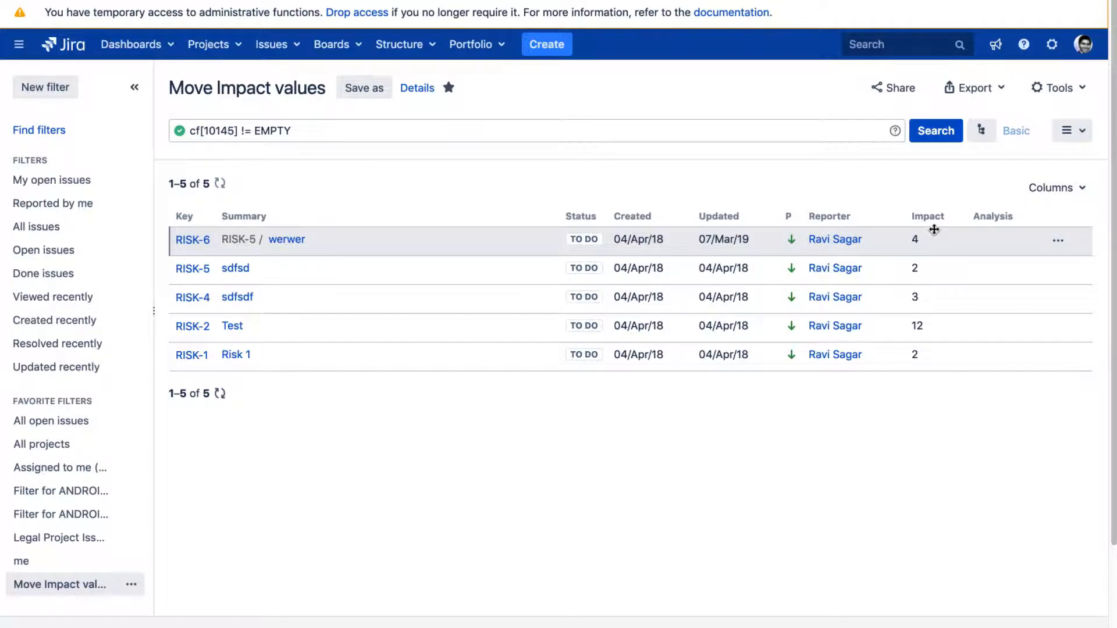
{"action": "mouse_move", "coordinate": [928, 239]}
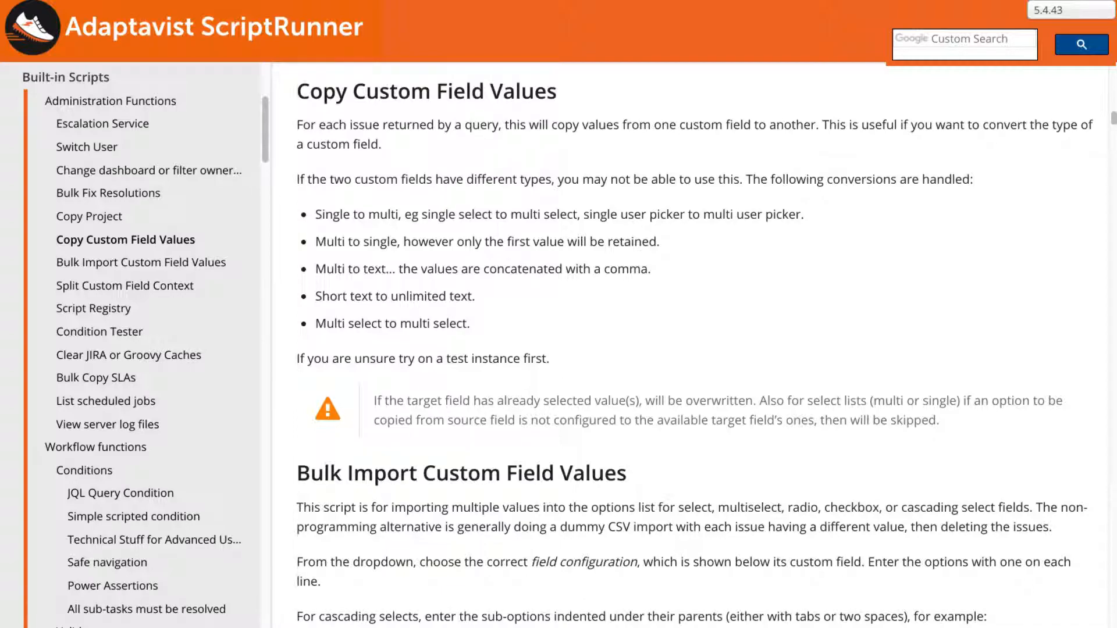
{"action": "mouse_move", "coordinate": [410, 209]}
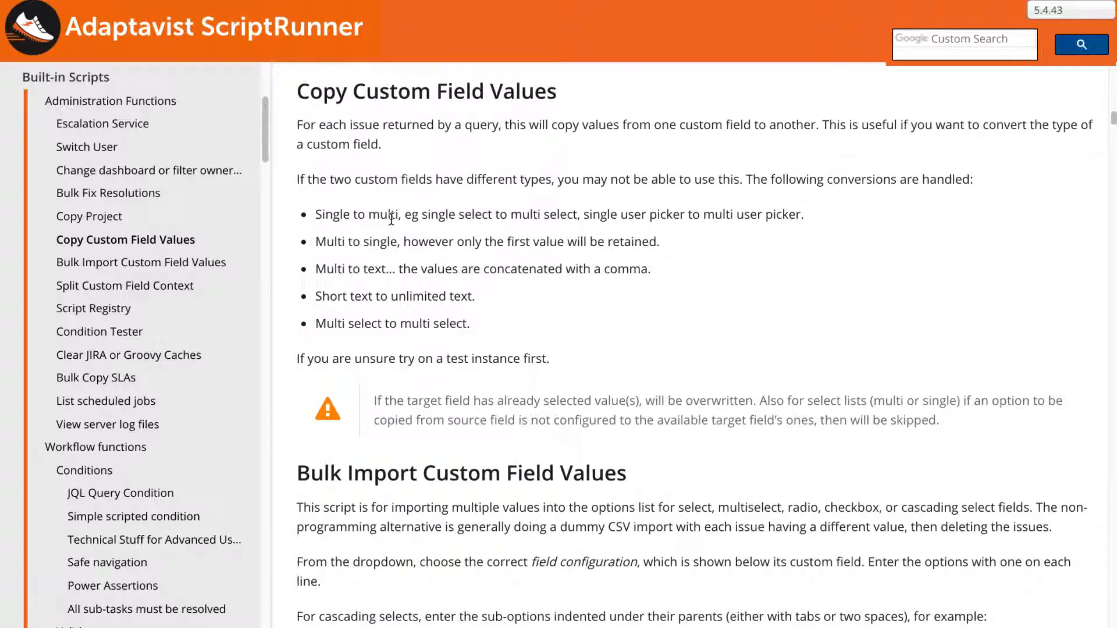
{"action": "mouse_move", "coordinate": [372, 213]}
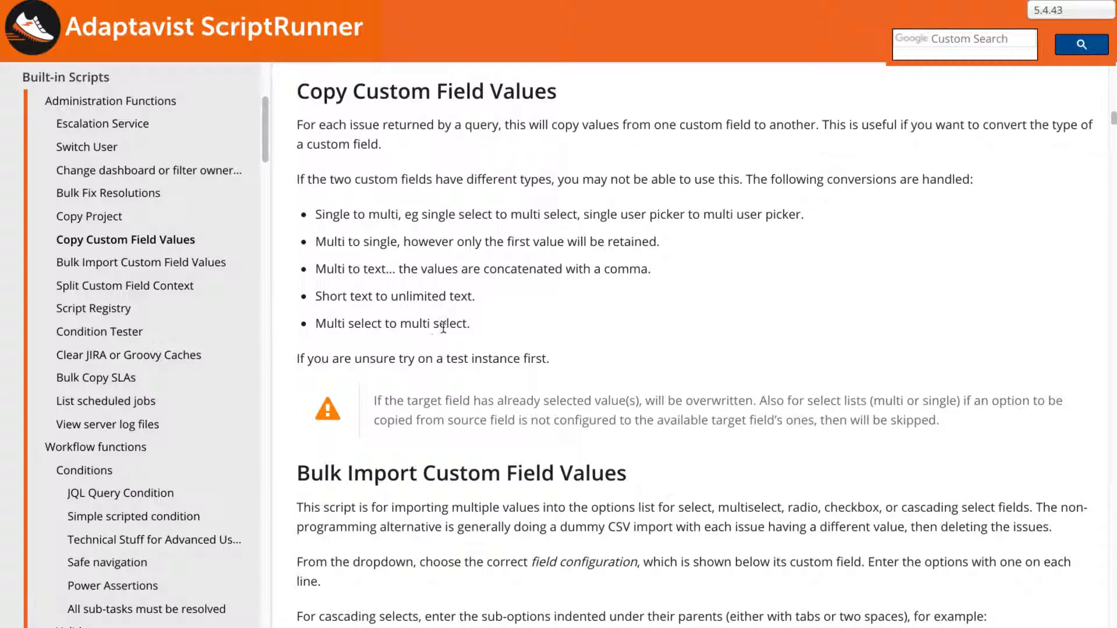
{"action": "mouse_move", "coordinate": [473, 336]}
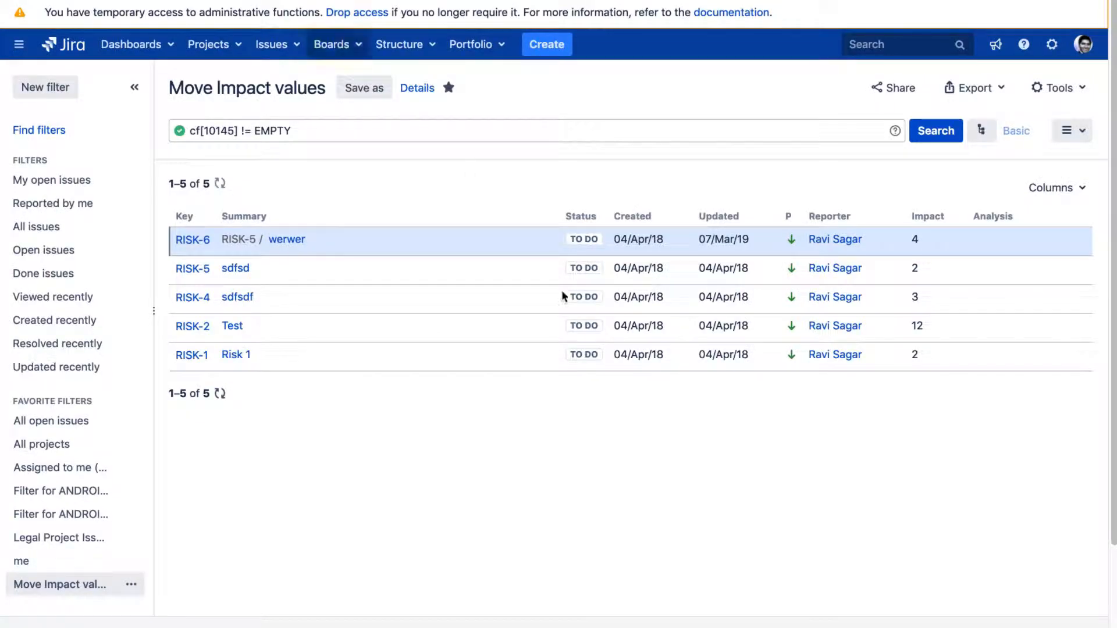
{"action": "mouse_move", "coordinate": [568, 321]}
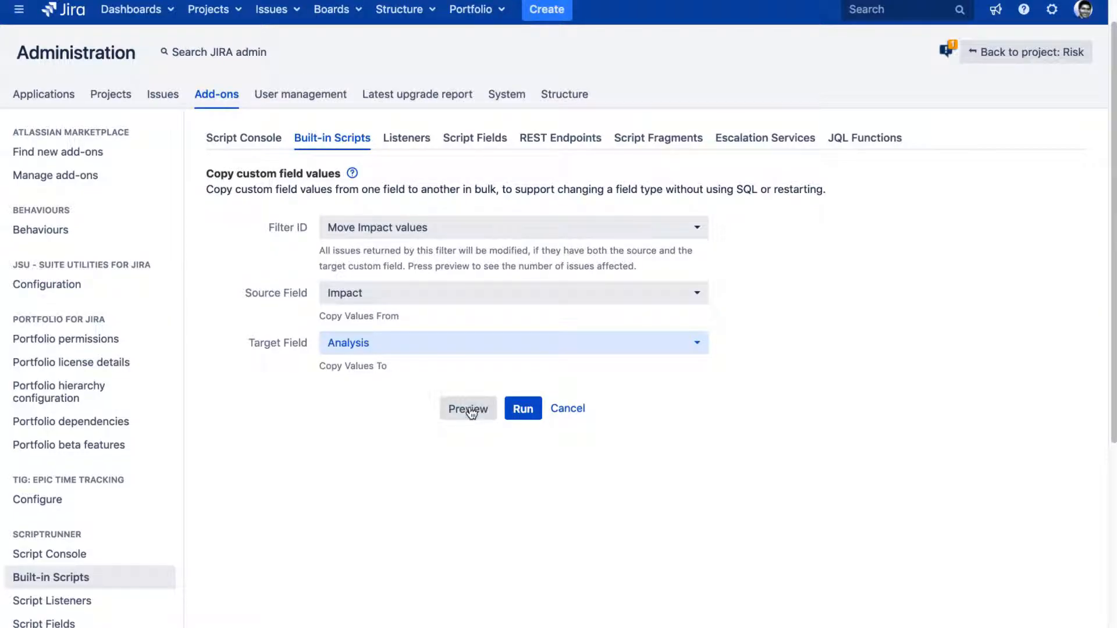
Preview the copy to confirm 5 affected issues, then run it
{"action": "left_click", "coordinate": [467, 409]}
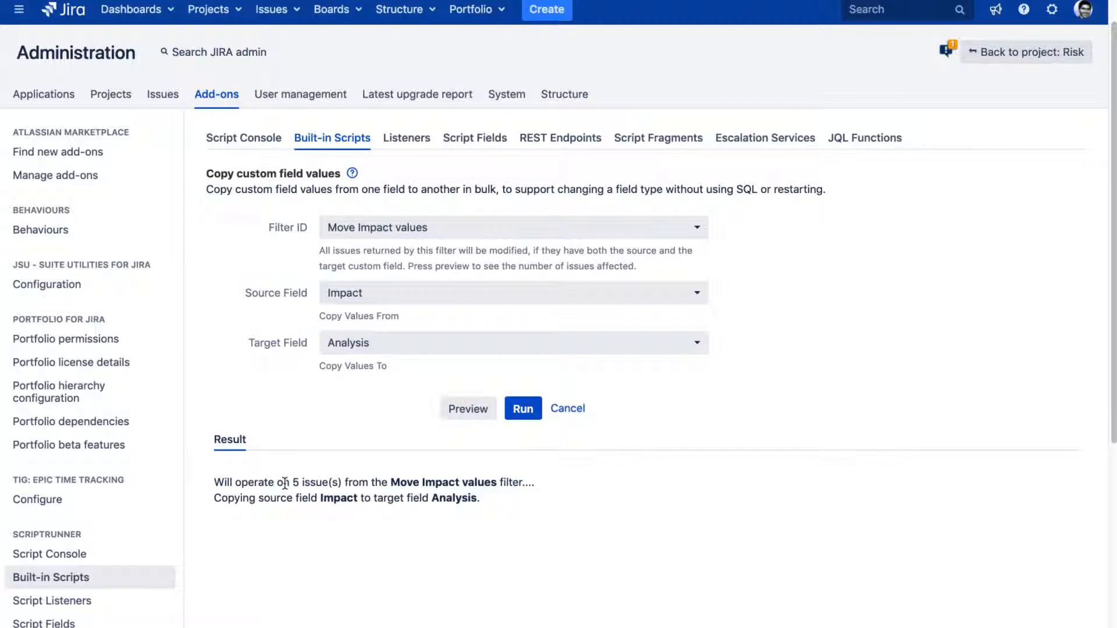
{"action": "mouse_move", "coordinate": [258, 480]}
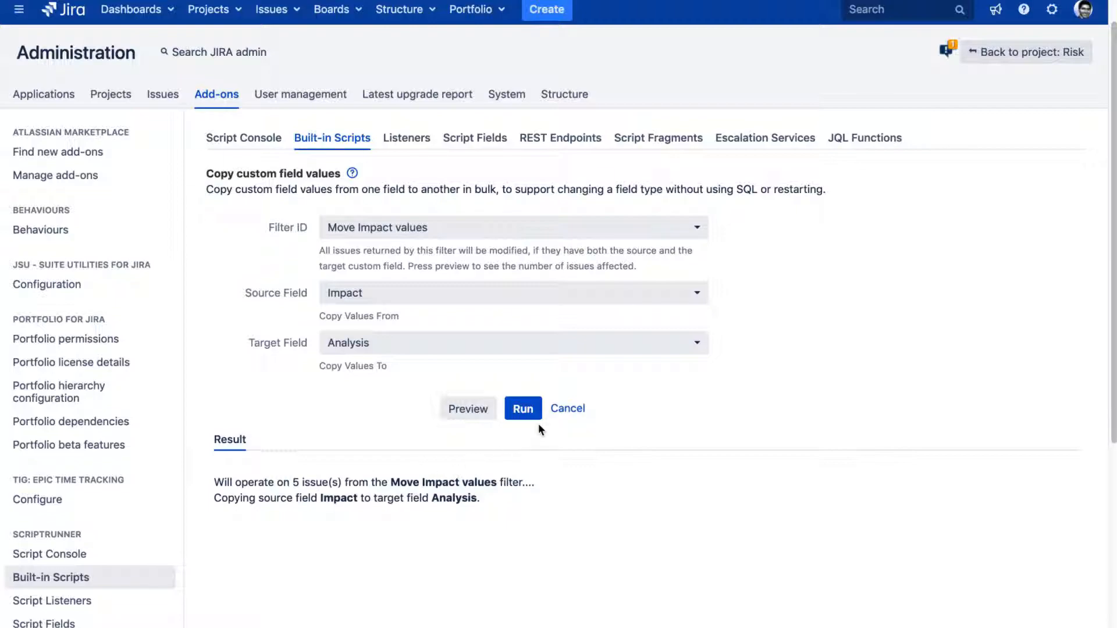
{"action": "left_click", "coordinate": [522, 408]}
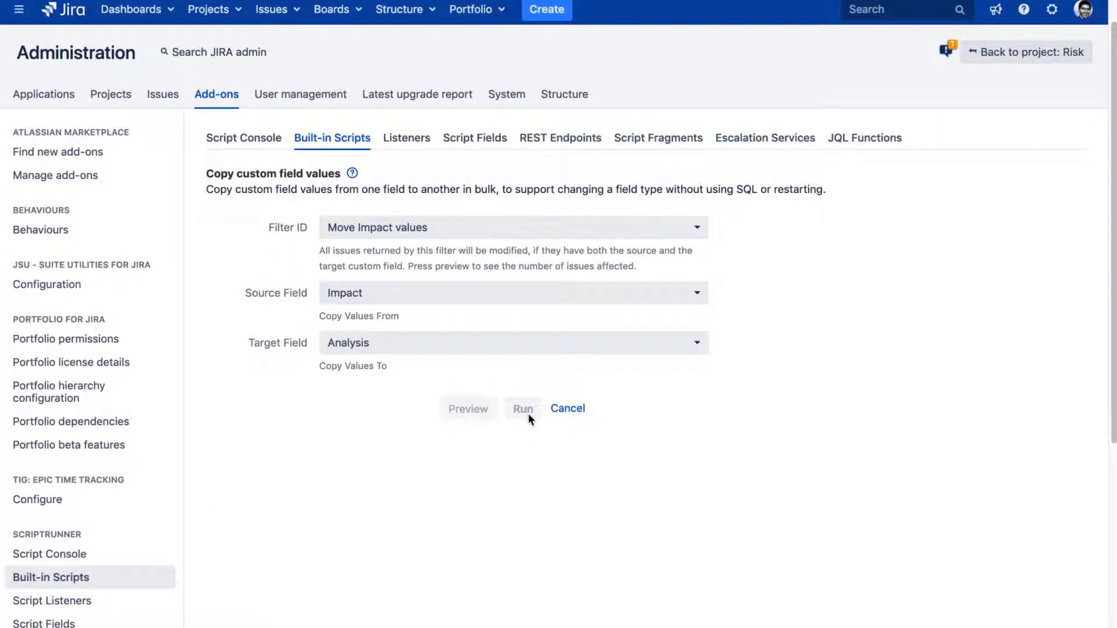
{"action": "left_click", "coordinate": [523, 408]}
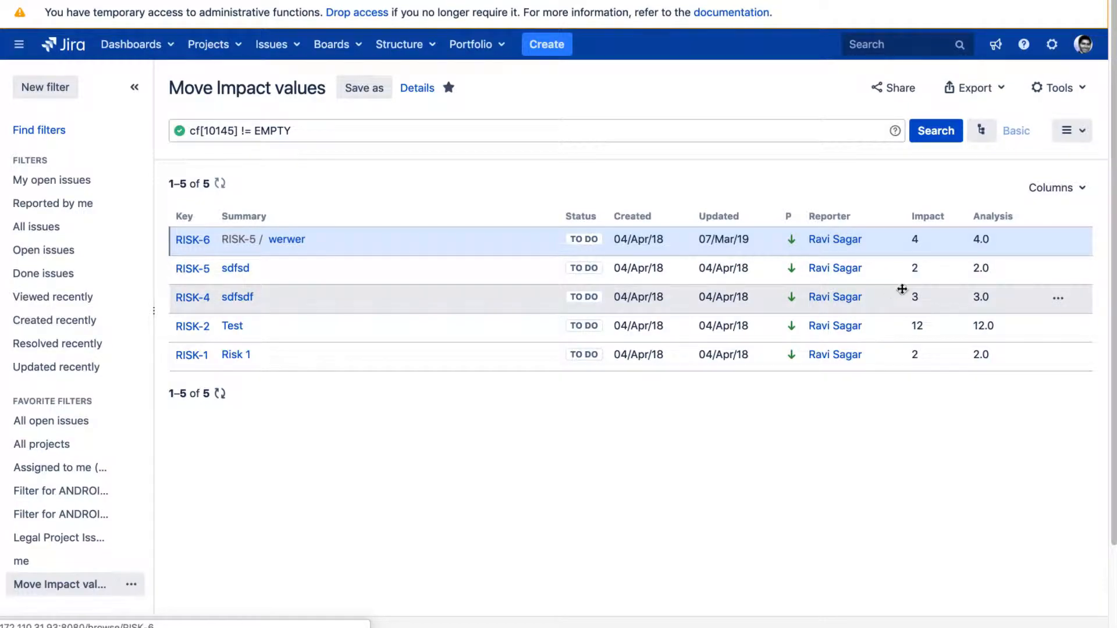
{"action": "mouse_move", "coordinate": [920, 239]}
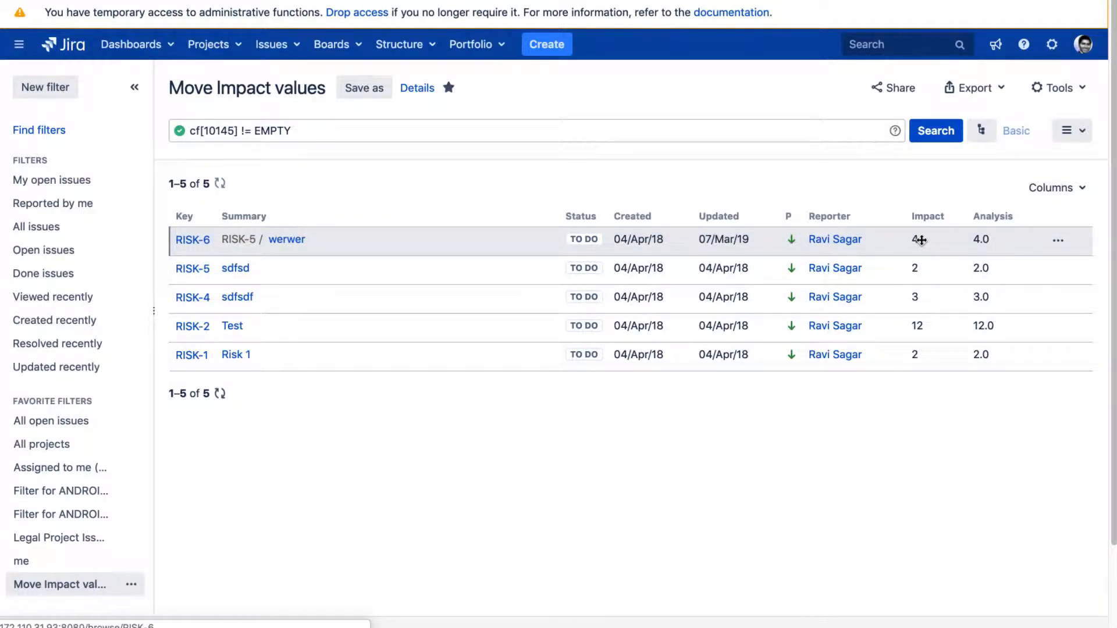
{"action": "mouse_move", "coordinate": [998, 231]}
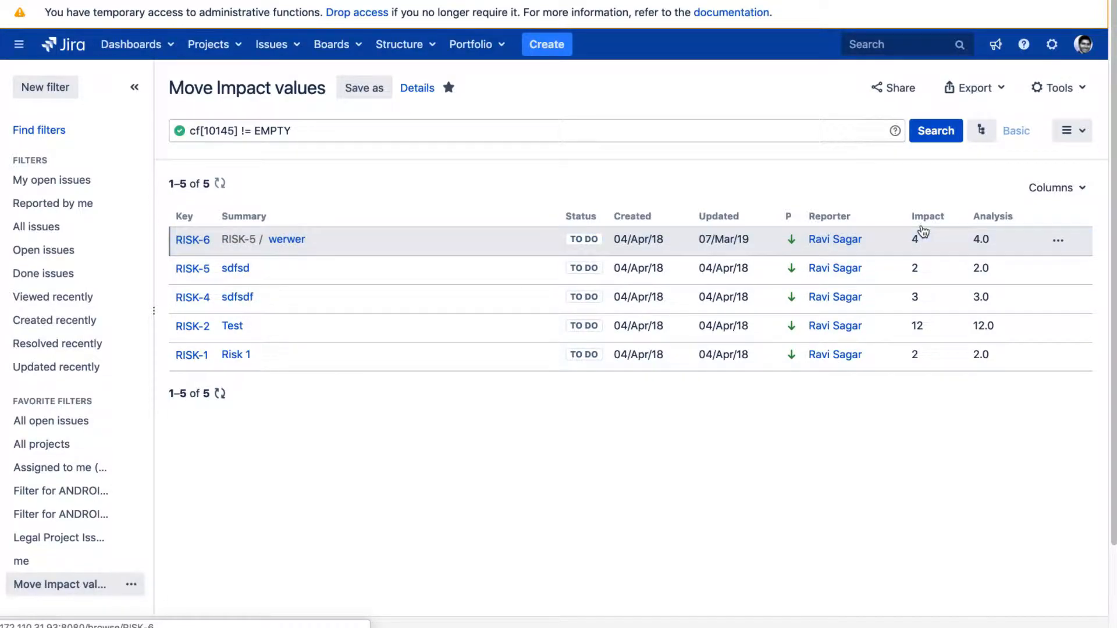
{"action": "mouse_move", "coordinate": [925, 220]}
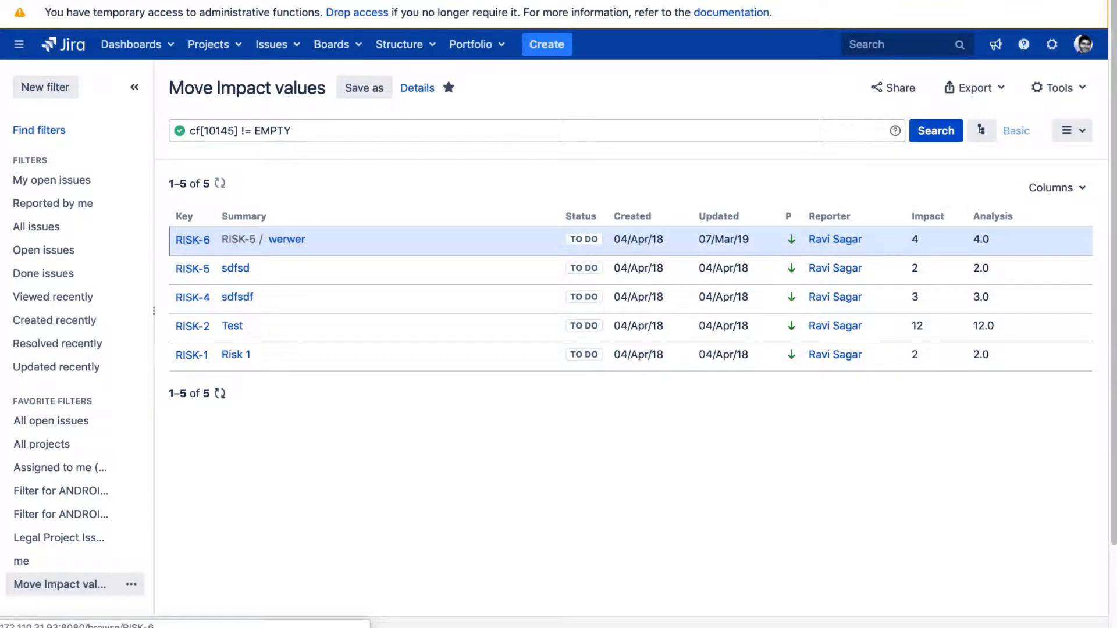
Return to the ScriptRunner documentation page after confirming Analysis matches Impact
{"action": "left_click", "coordinate": [192, 240]}
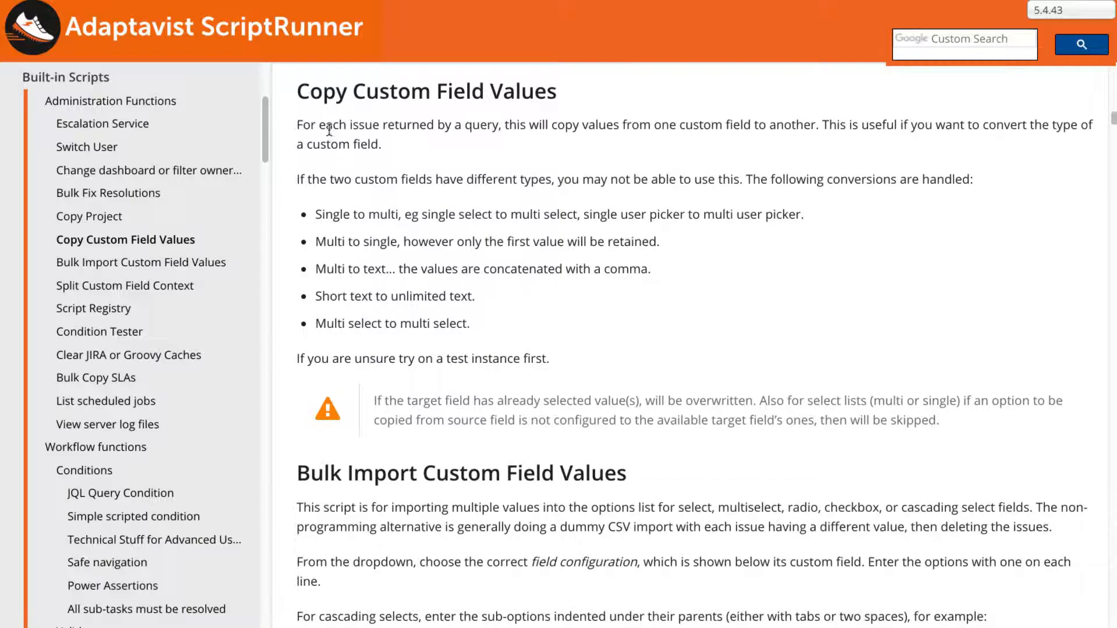
Highlight the Copy Custom Field Values description through 'Multi select to multi select.'
{"action": "left_click_drag", "start_coordinate": [328, 128], "coordinate": [562, 310]}
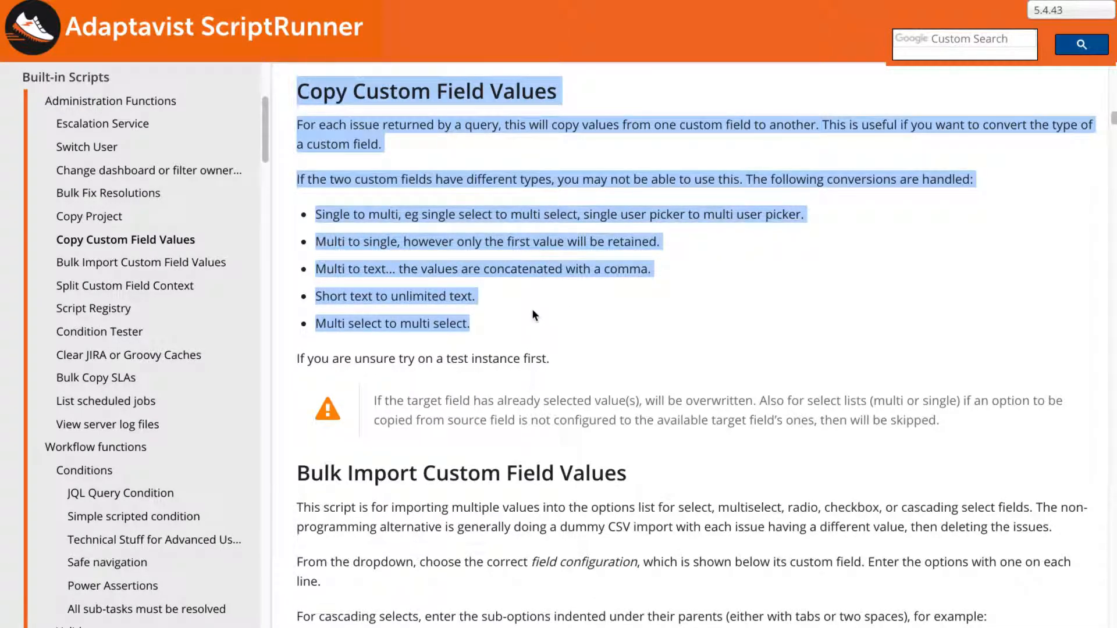
{"action": "mouse_move", "coordinate": [490, 214]}
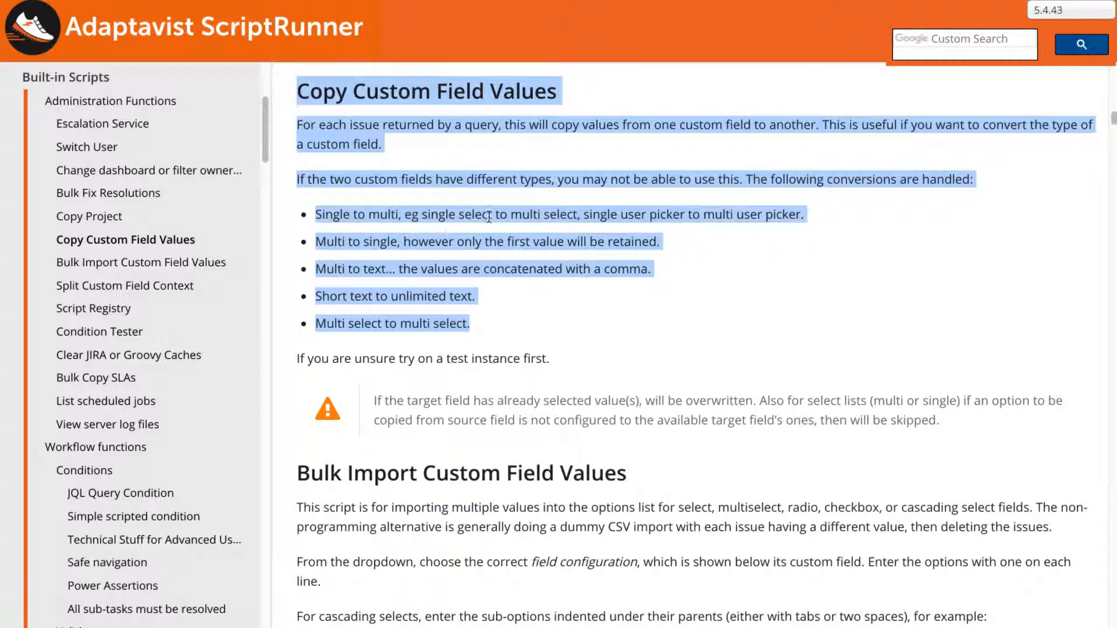
{"action": "mouse_move", "coordinate": [535, 209]}
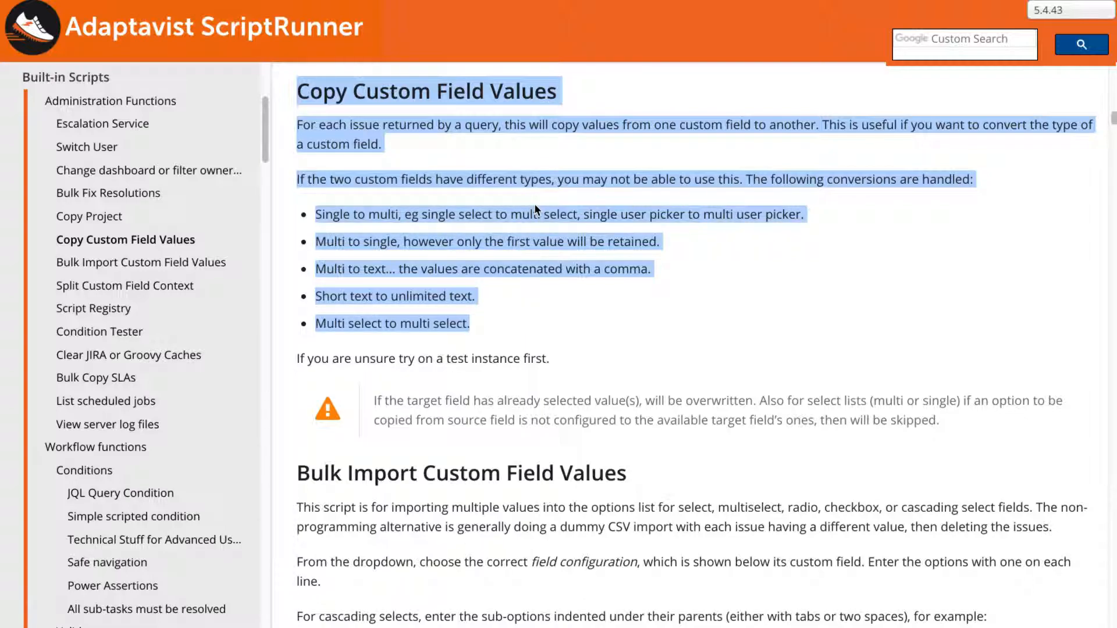